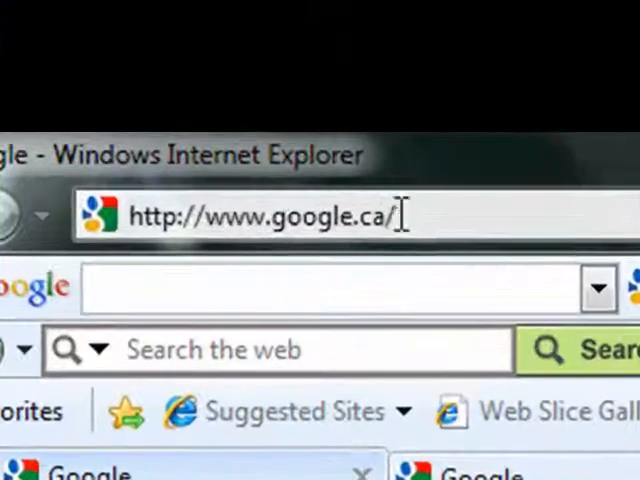
type("w")
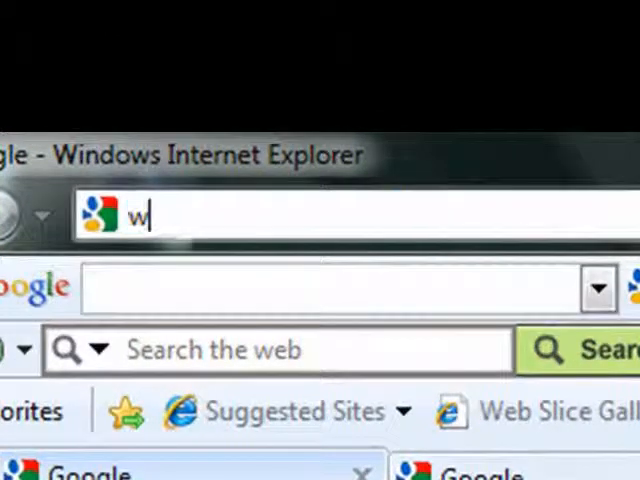
type("ww.m")
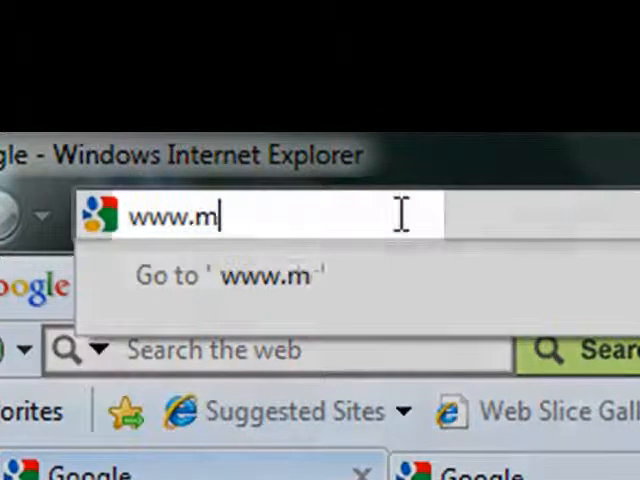
type("axthon.com/download.htm")
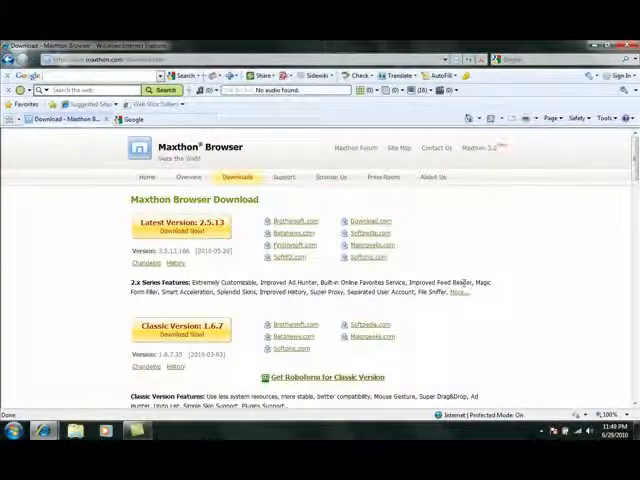
Download the latest Maxthon version 2.5.13 with its Download Now button.
left_click(180, 231)
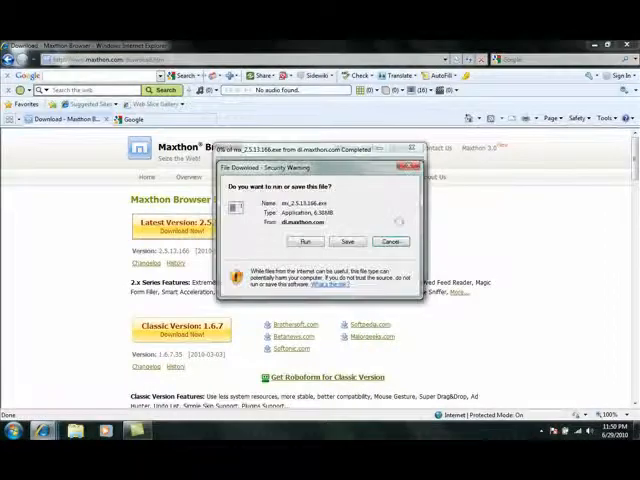
Choose Run in the File Download security warning to download the setup file.
left_click(304, 240)
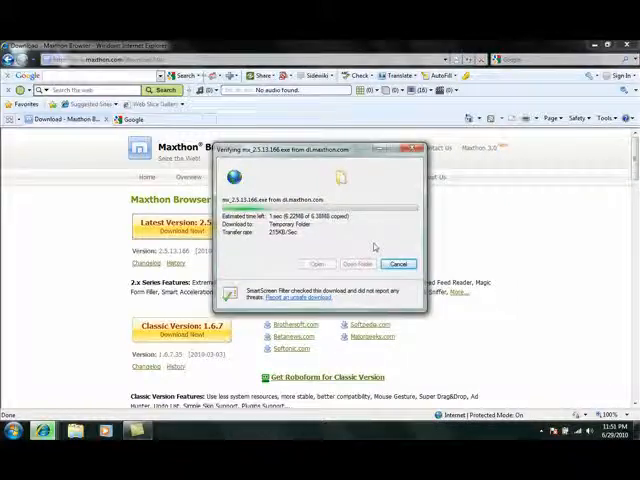
Allow the verified Maxthon installer to run from the security prompt.
left_click(398, 264)
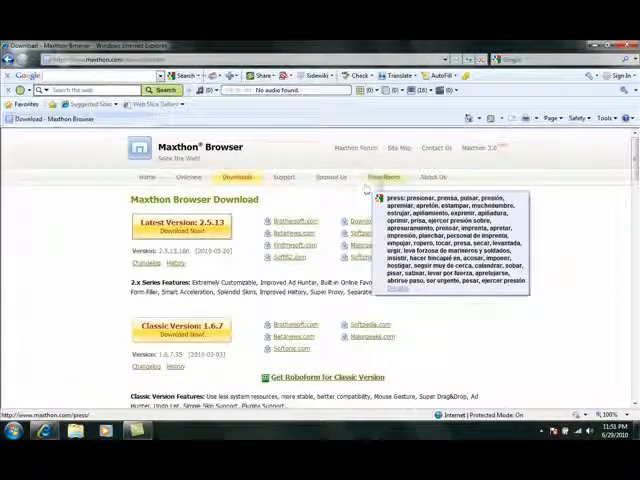
mouse_move(533, 237)
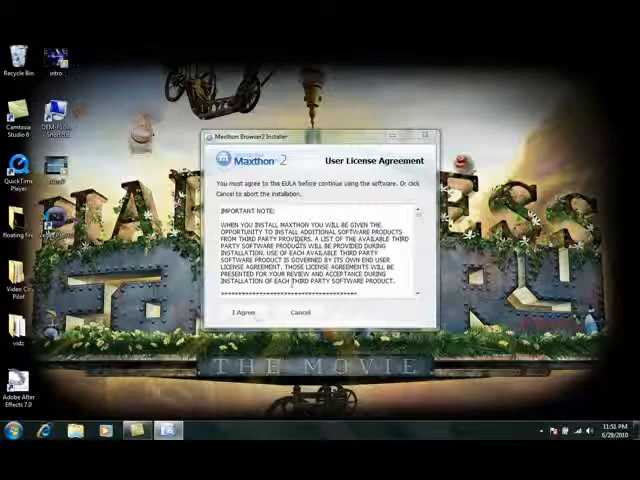
mouse_move(239, 312)
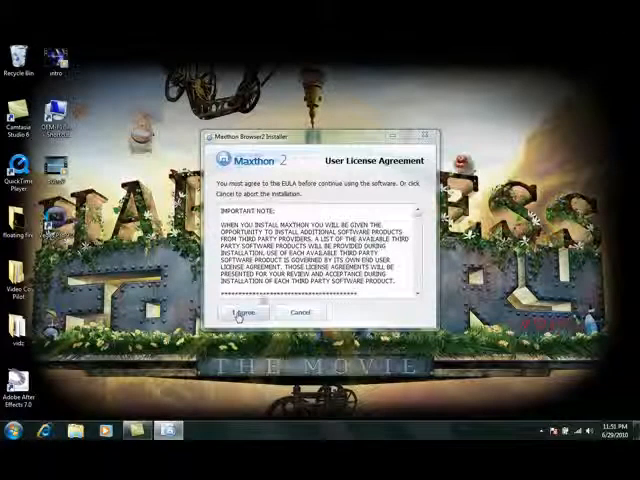
Agree to the Maxthon User License Agreement and let installation complete.
left_click(240, 312)
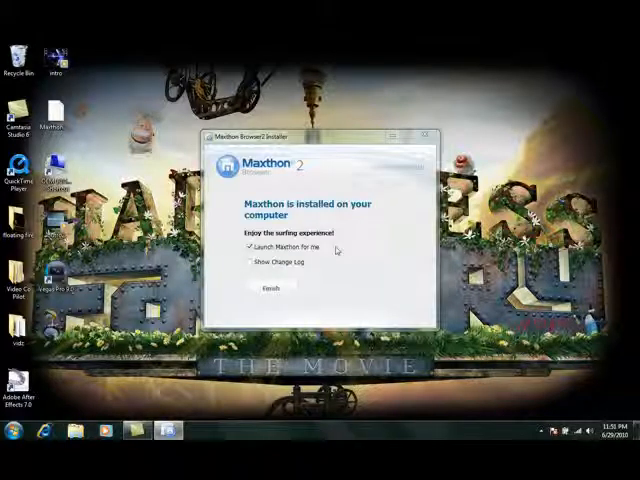
Finish setup with 'Launch Maxthon for me' checked and close the Facebook sidebar.
left_click(264, 291)
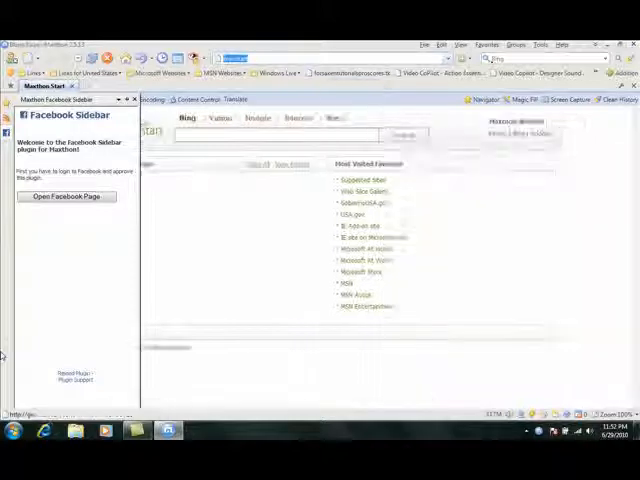
left_click(133, 99)
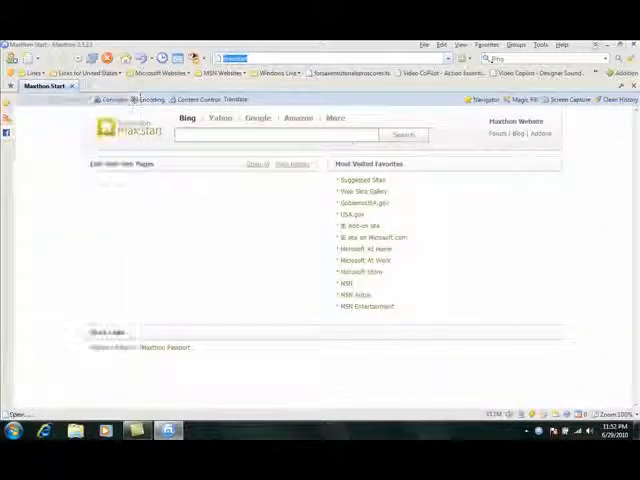